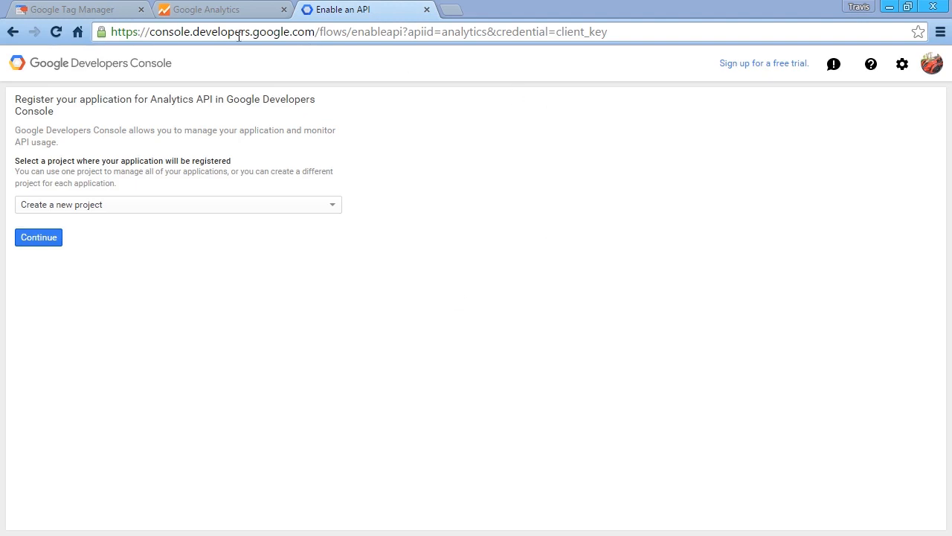
mouse_move(335, 31)
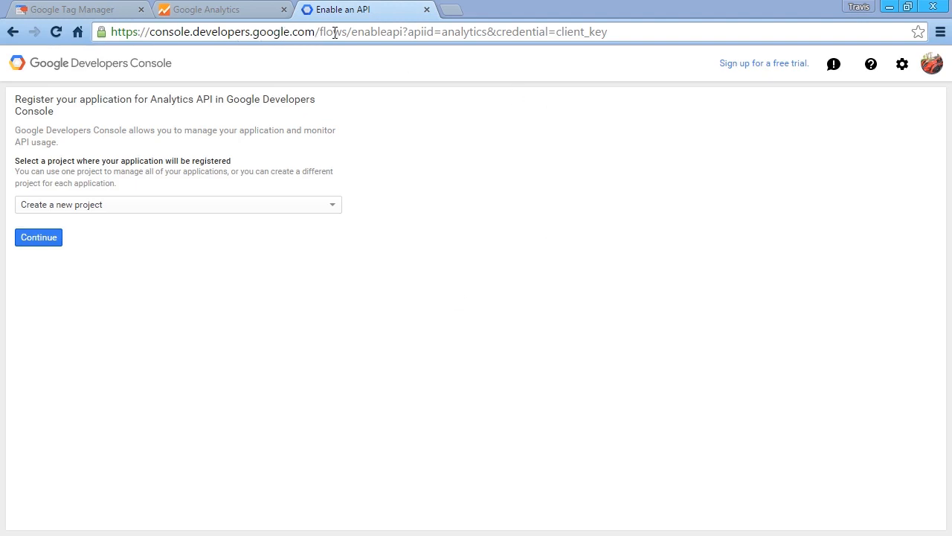
mouse_move(316, 332)
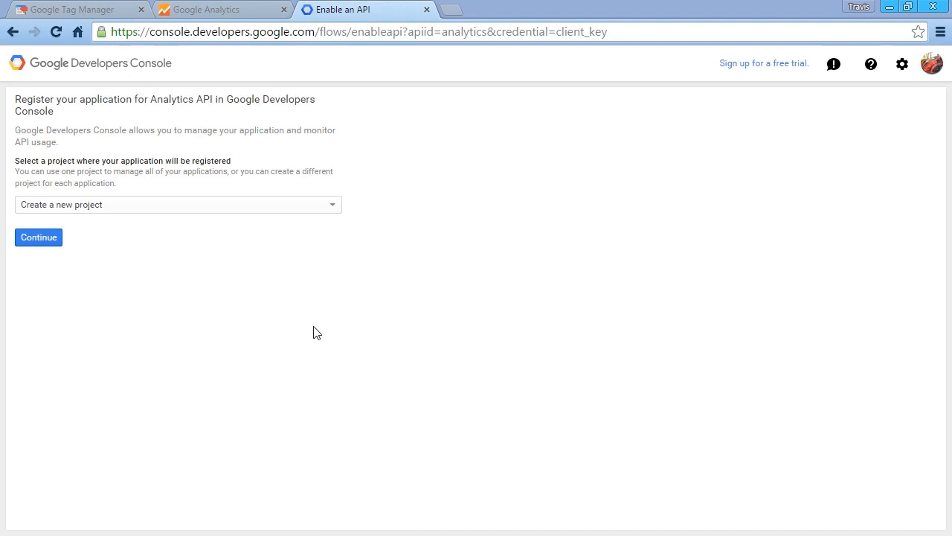
mouse_move(39, 205)
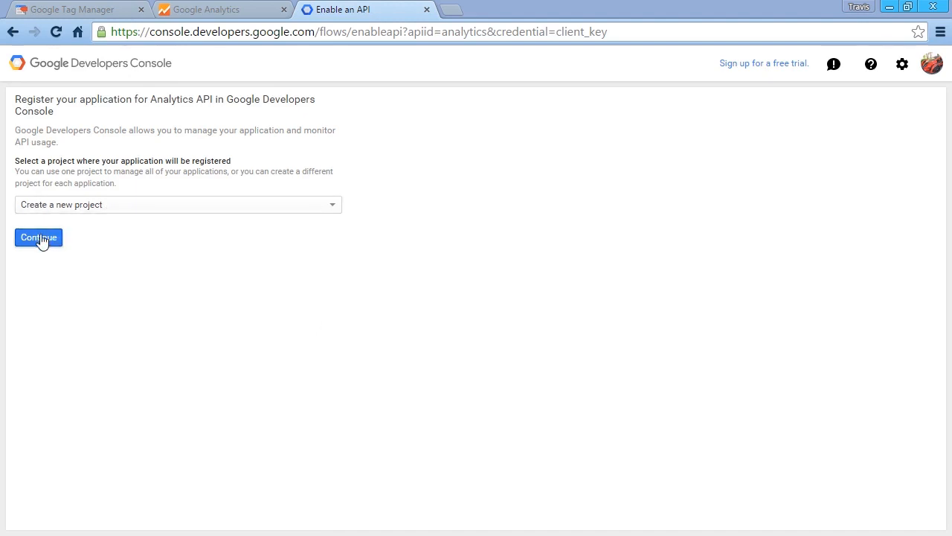
Step: Create the new project with the Analytics API enabled, then collapse the Activities panel
click(38, 237)
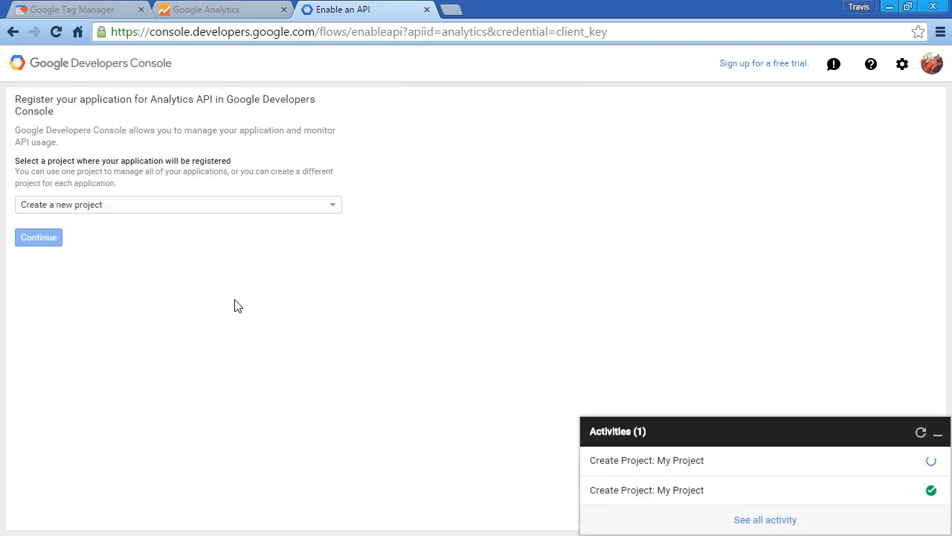
mouse_move(896, 462)
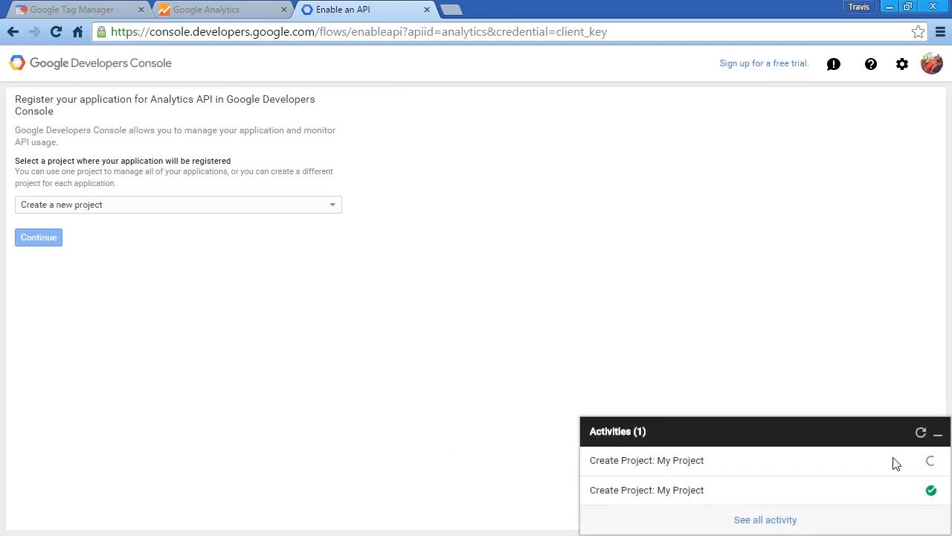
mouse_move(916, 467)
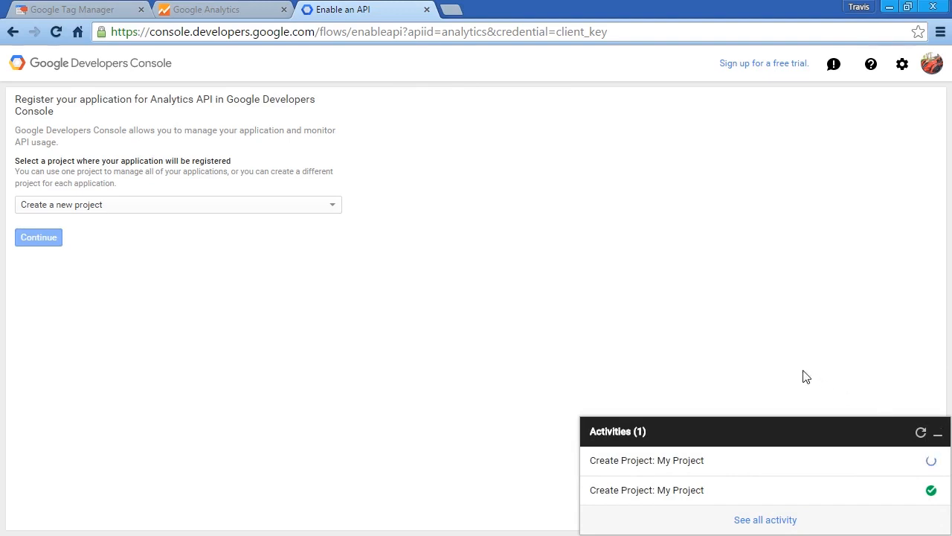
click(39, 237)
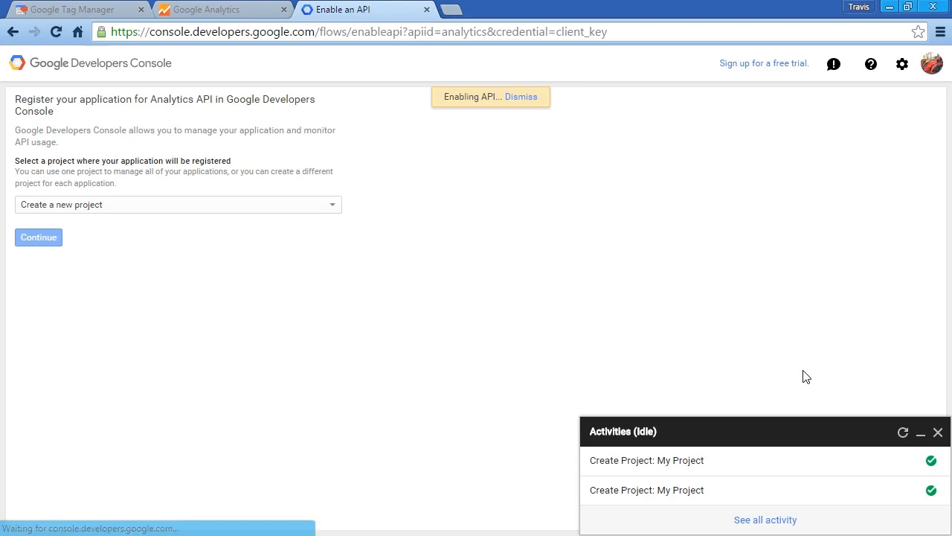
click(38, 237)
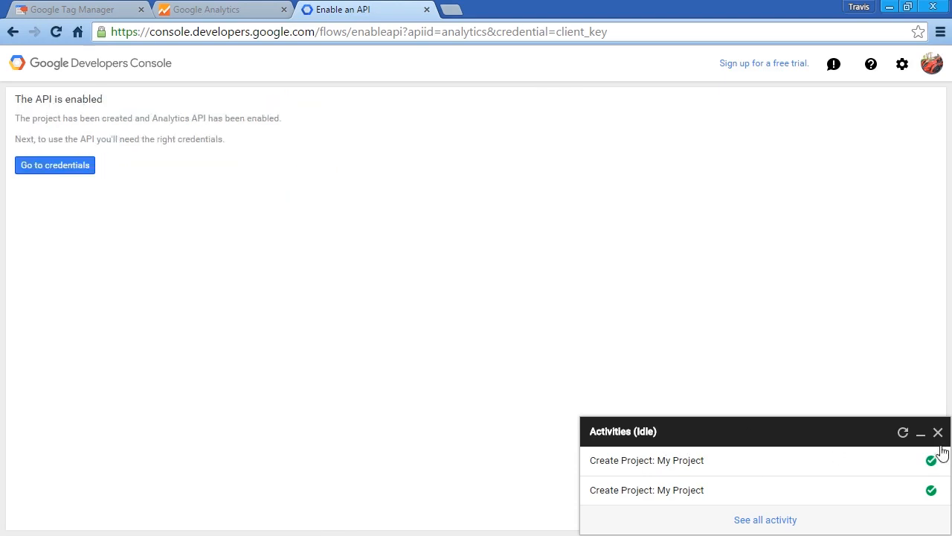
click(920, 433)
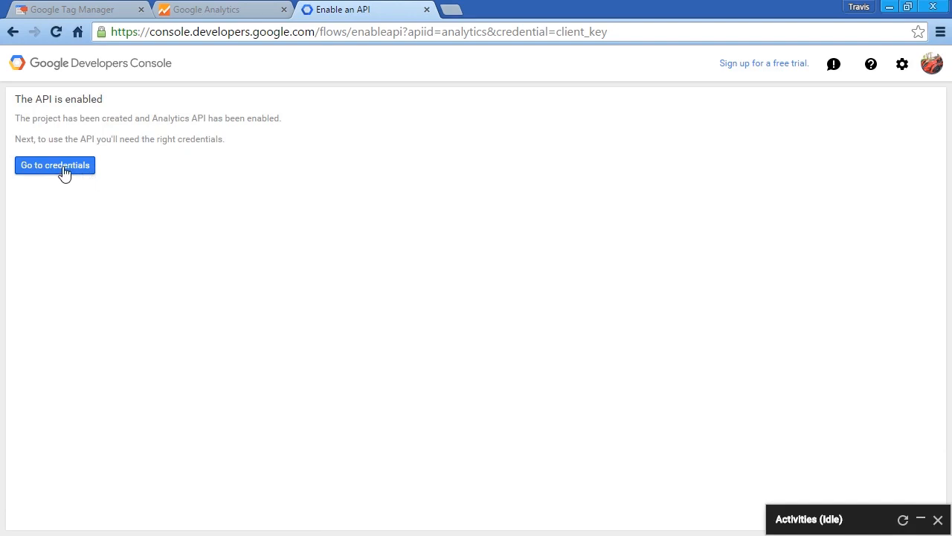
Step: From the project's credentials, add a service account using the P12 key type and create it
click(55, 165)
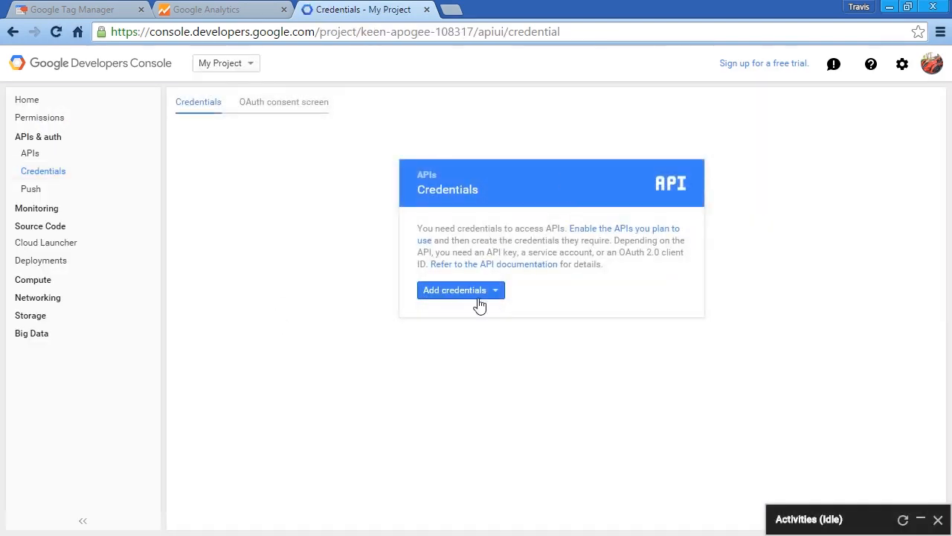
click(456, 290)
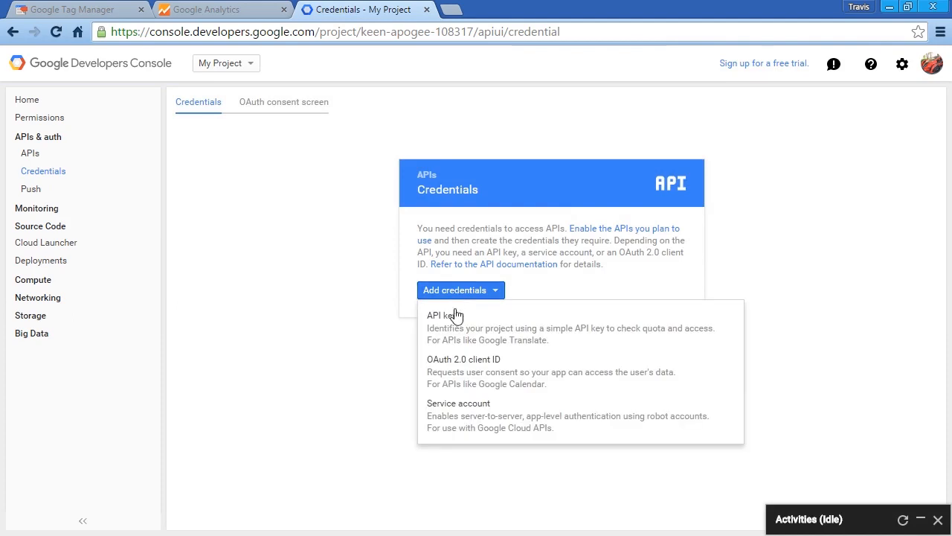
click(459, 403)
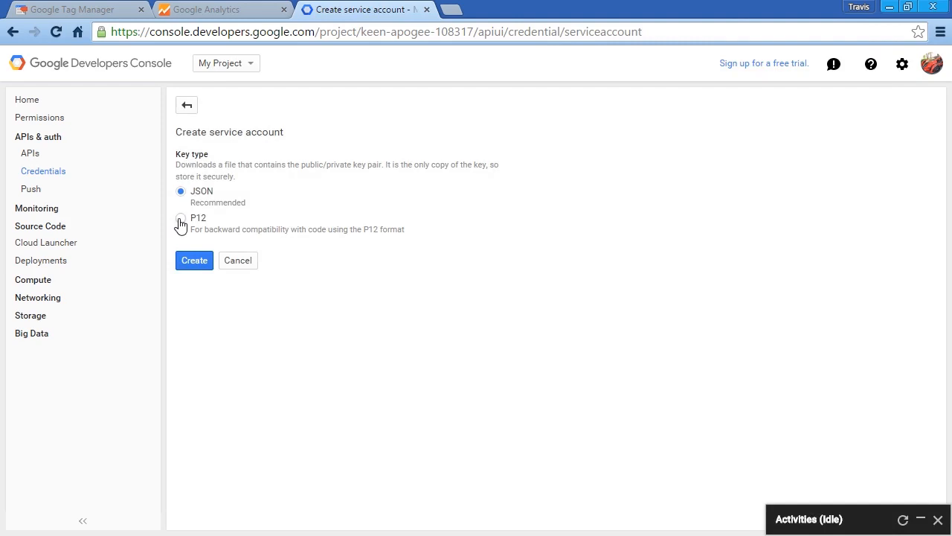
click(181, 218)
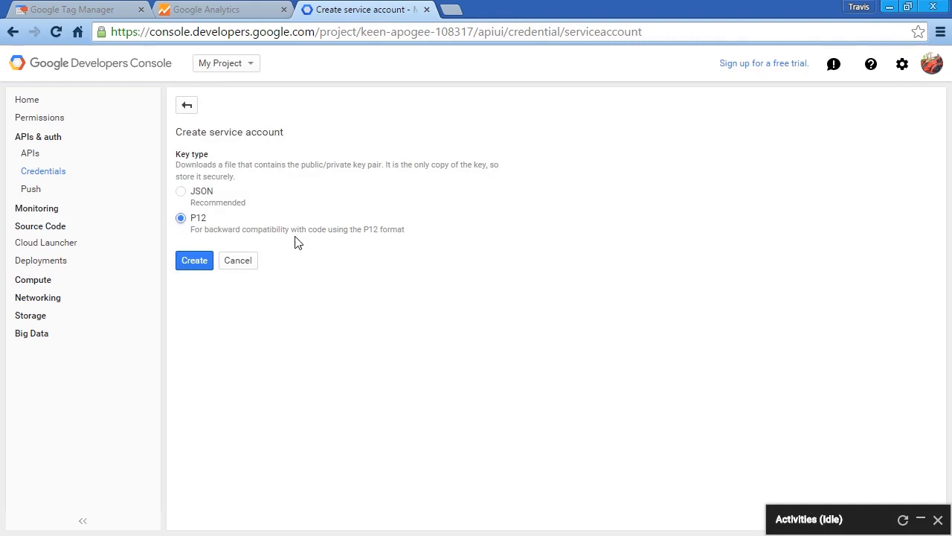
mouse_move(394, 278)
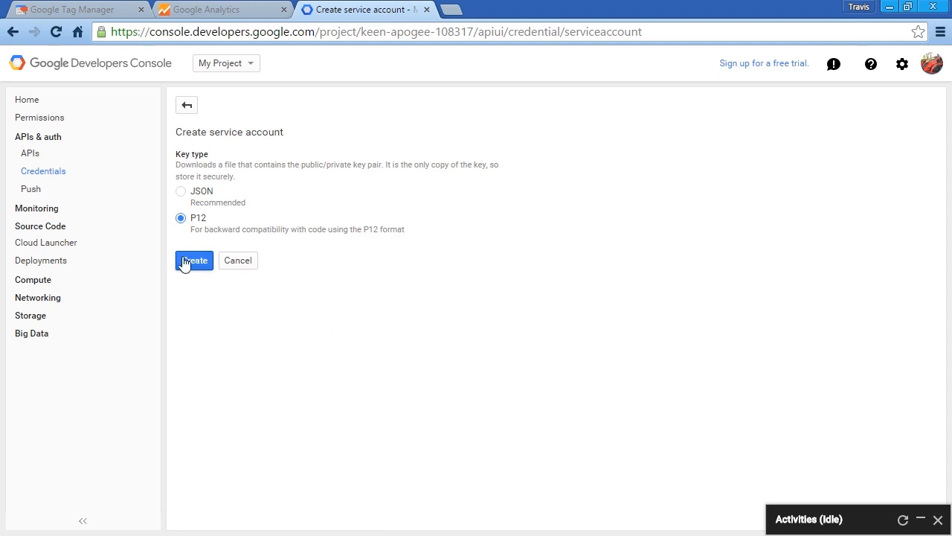
click(194, 261)
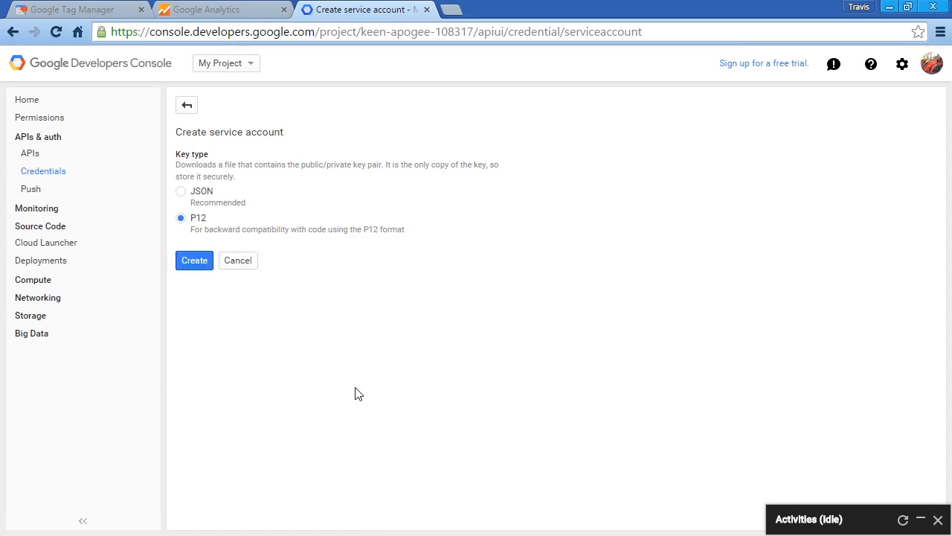
click(194, 260)
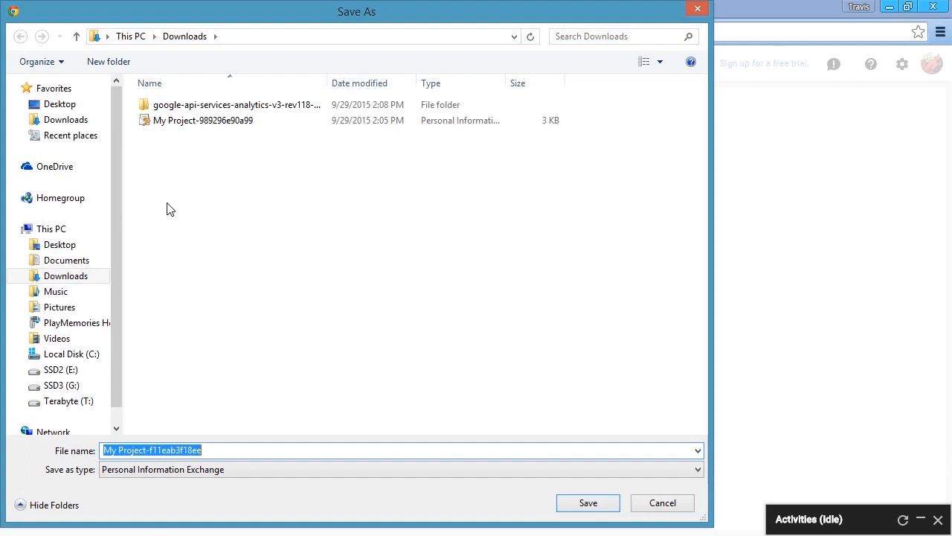
mouse_move(549, 485)
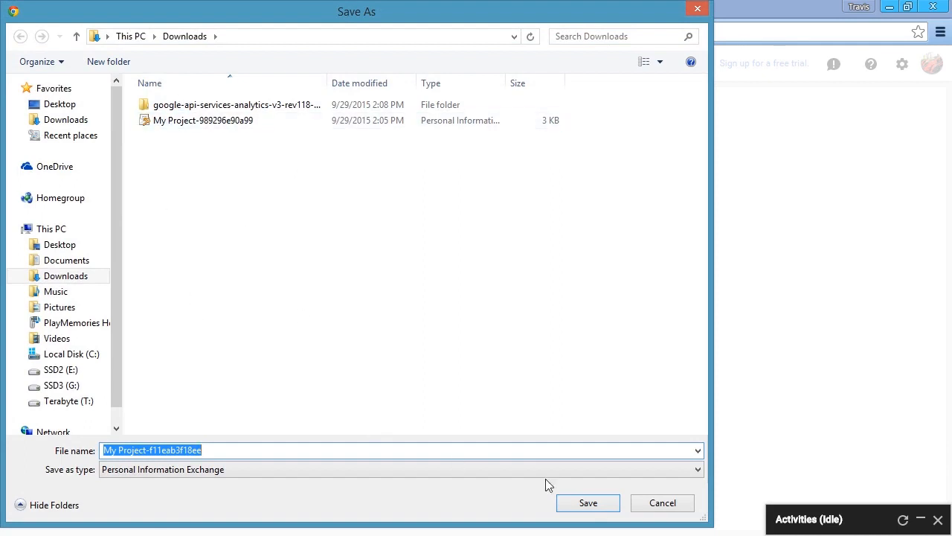
Step: Save the P12 private key file to Downloads and dismiss the key password notice
click(588, 502)
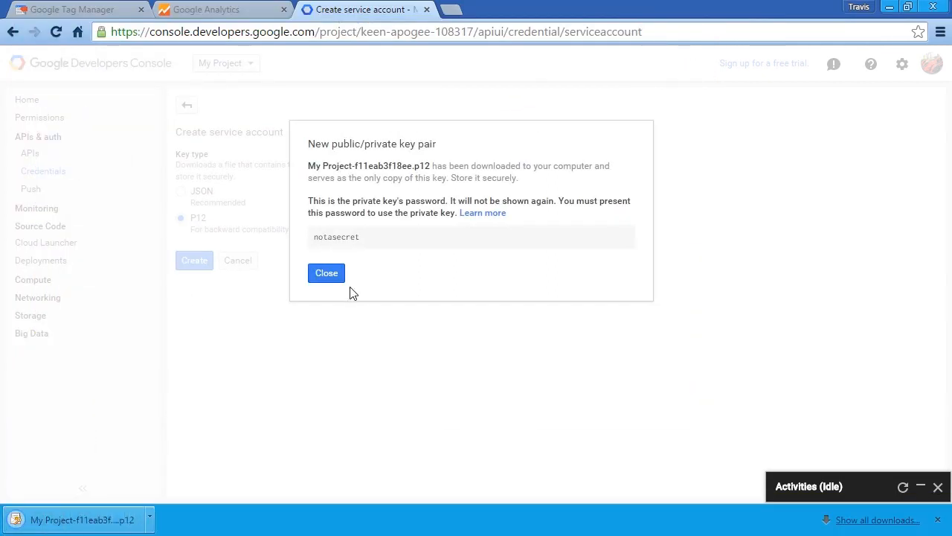
click(325, 273)
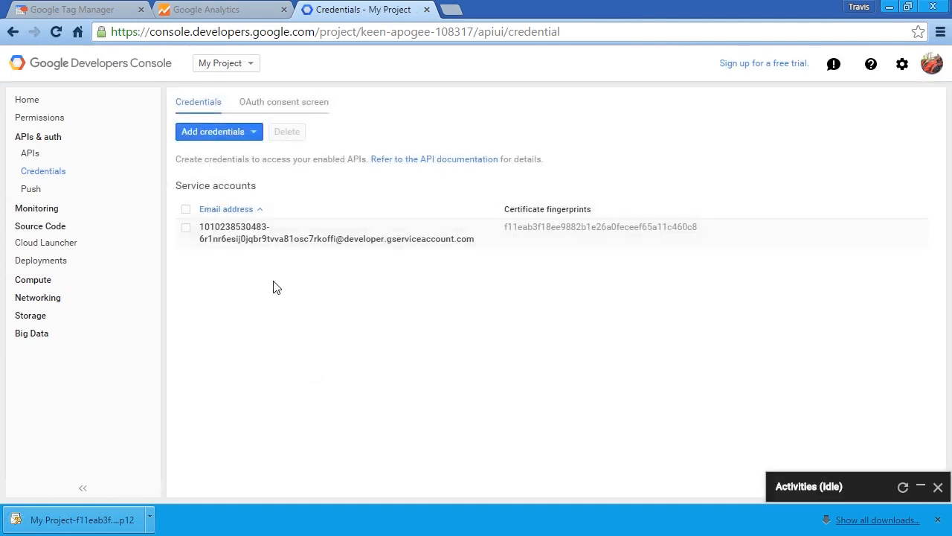
mouse_move(117, 161)
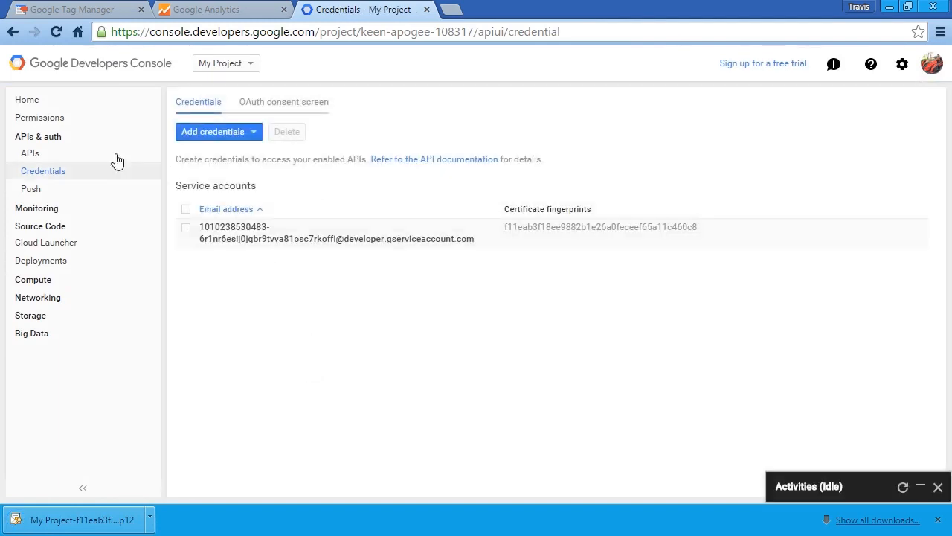
Step: Go to the API library, close the downloads bar, and open the Analytics API
click(30, 154)
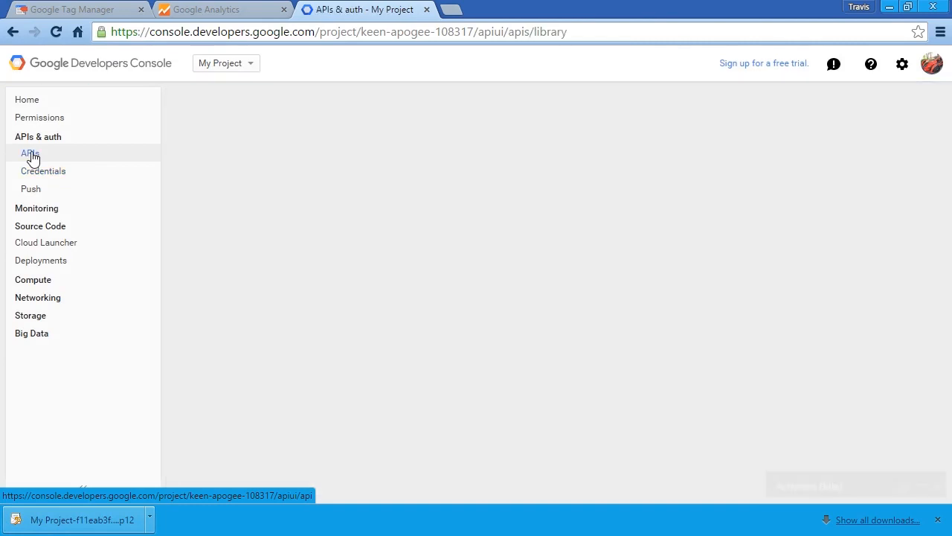
click(30, 153)
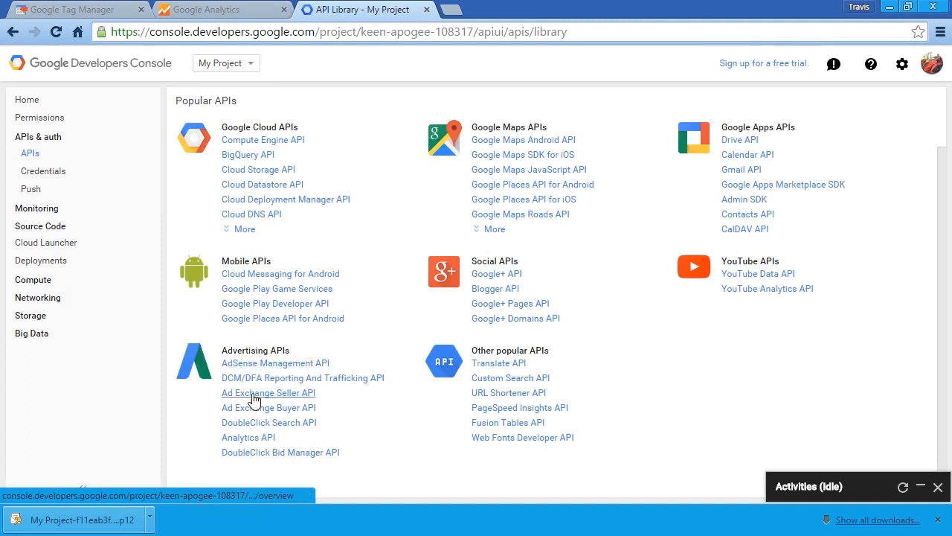
mouse_move(249, 437)
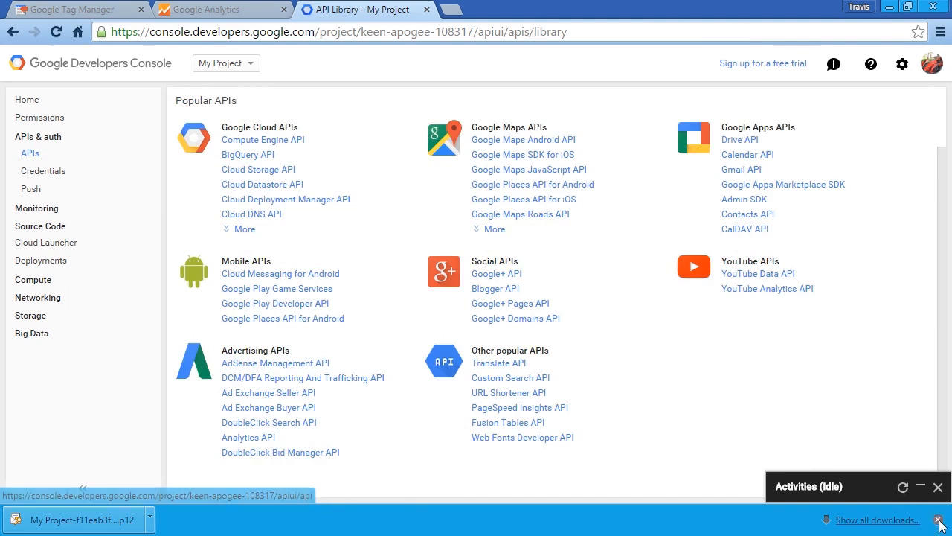
click(249, 436)
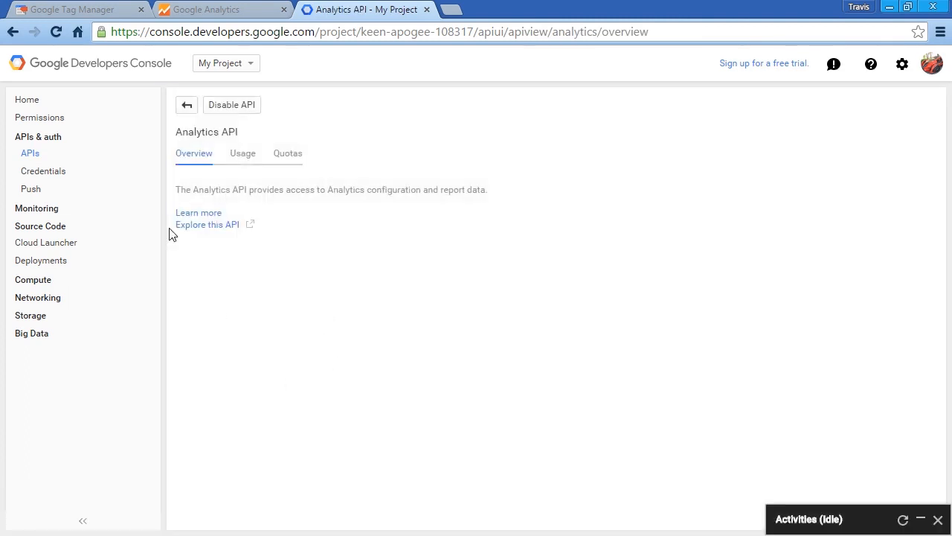
mouse_move(203, 229)
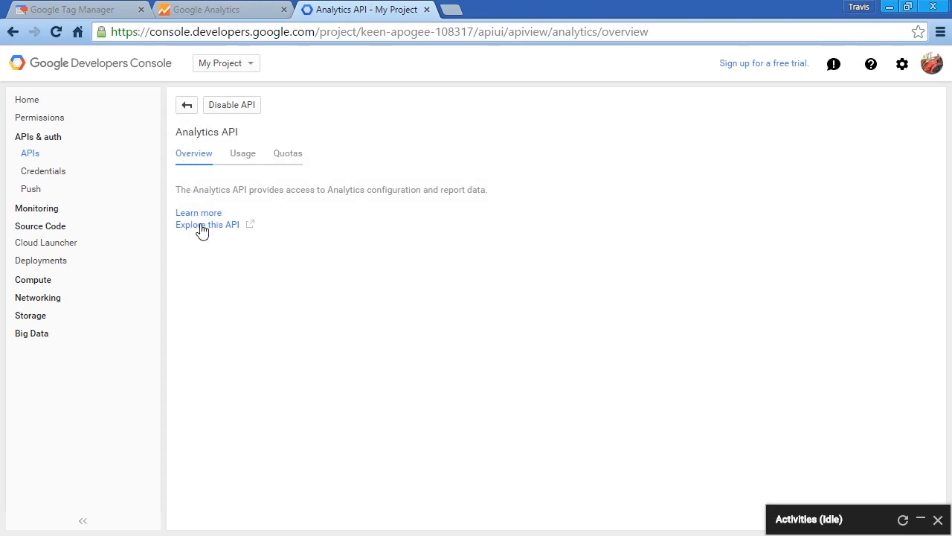
mouse_move(206, 224)
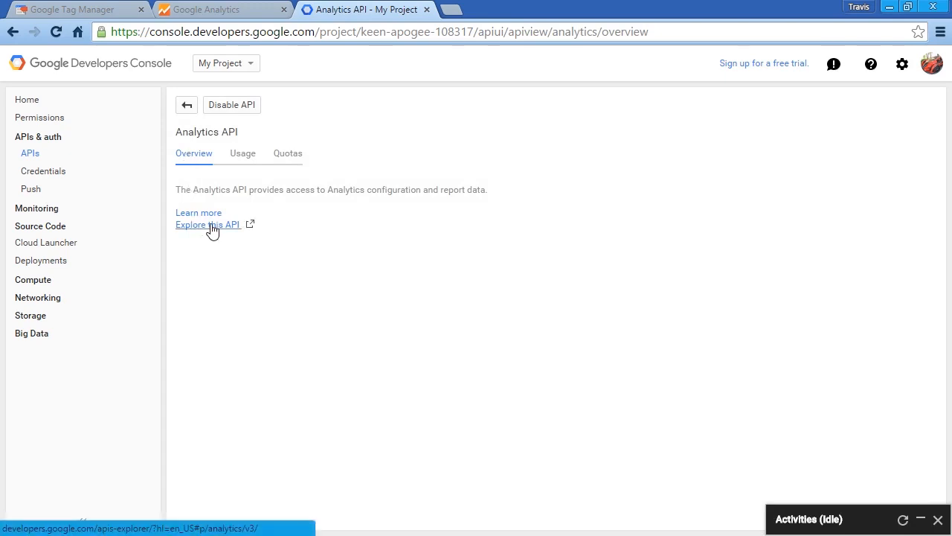
Step: Explore the Analytics API and pick the analytics.management.accounts.list method
click(207, 225)
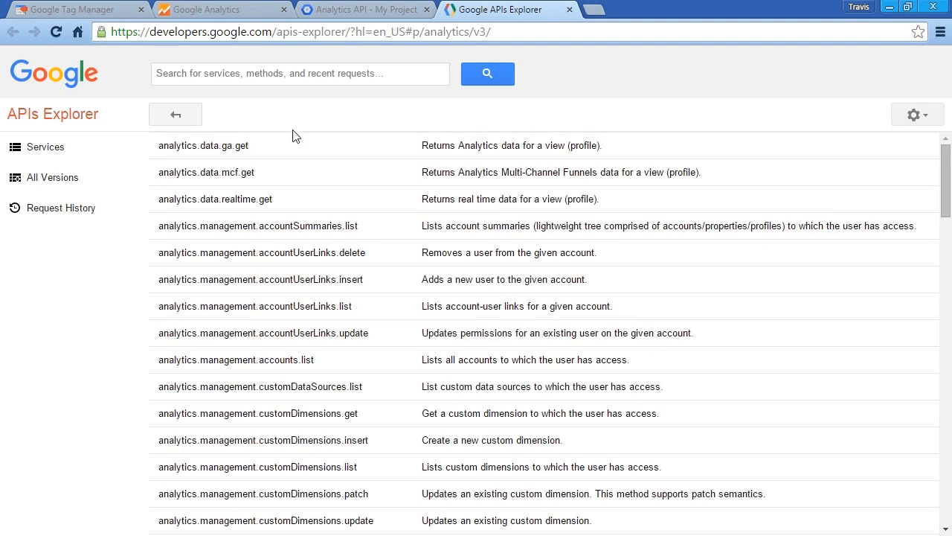
mouse_move(345, 332)
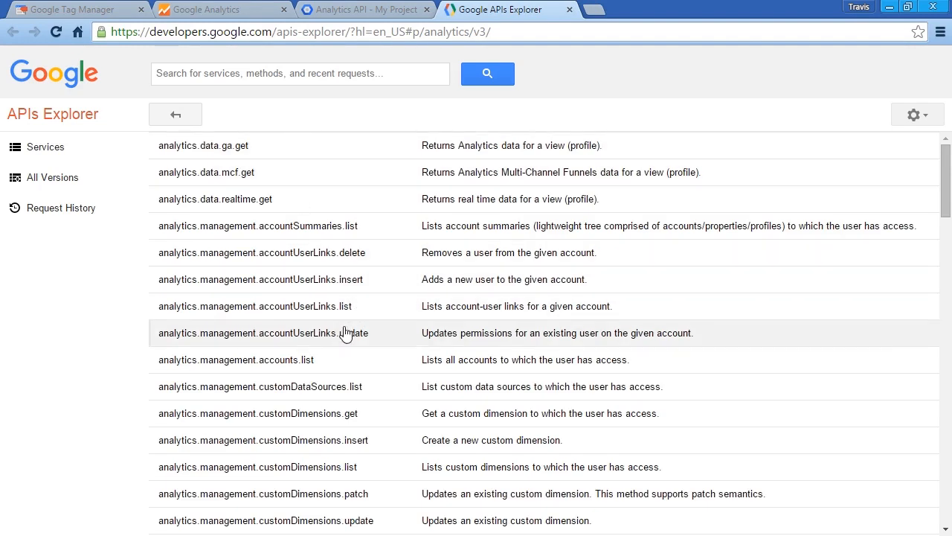
scroll(down, 3)
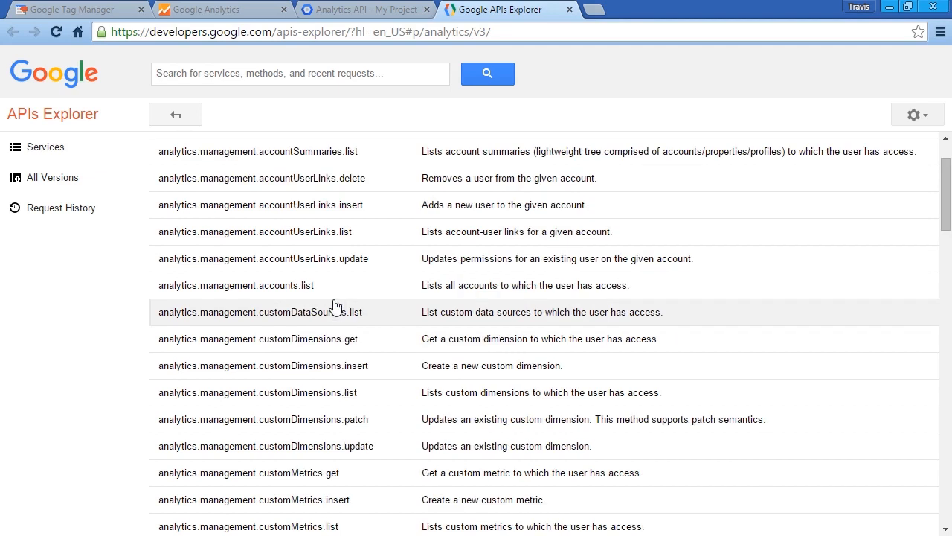
mouse_move(275, 258)
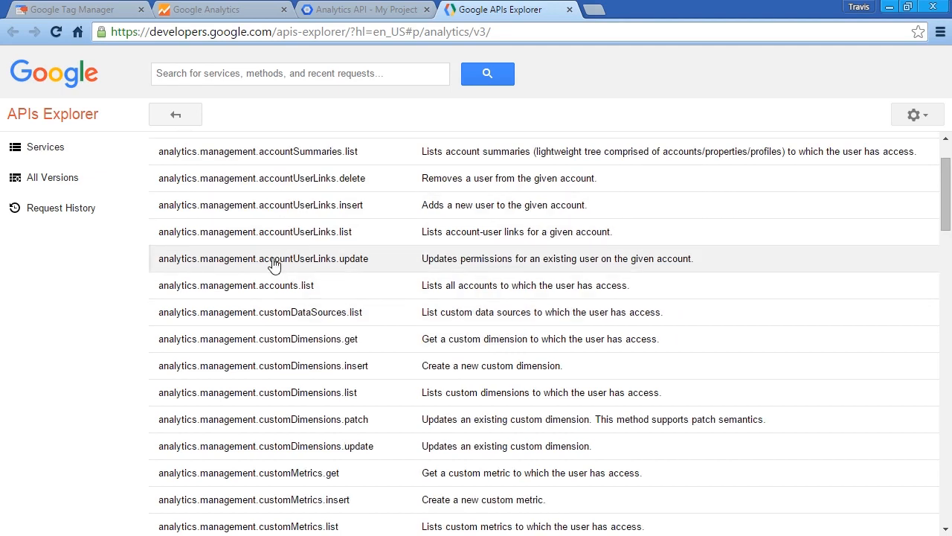
mouse_move(267, 290)
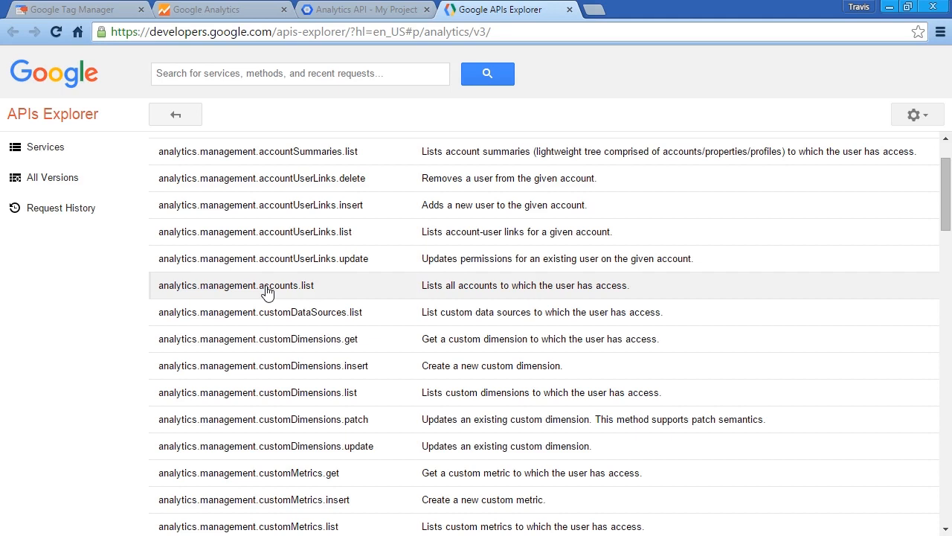
mouse_move(464, 296)
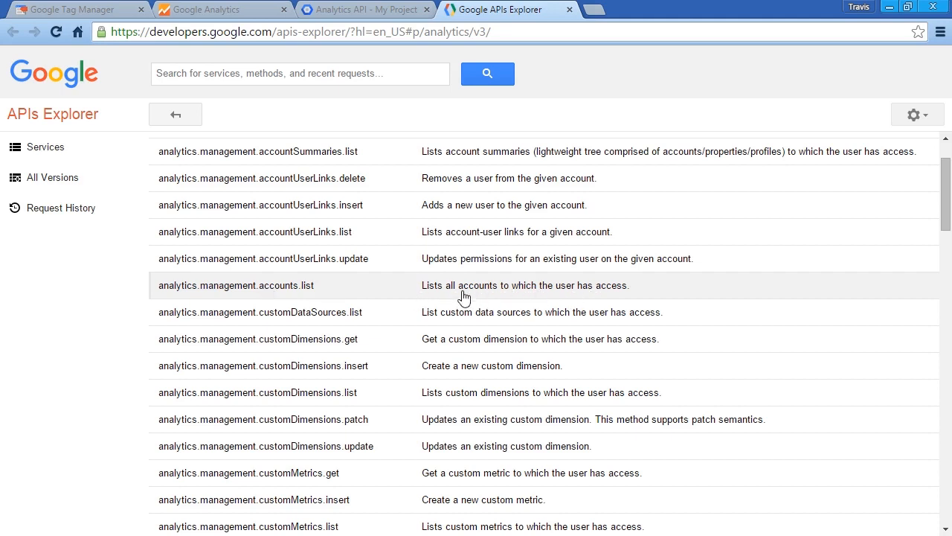
mouse_move(226, 291)
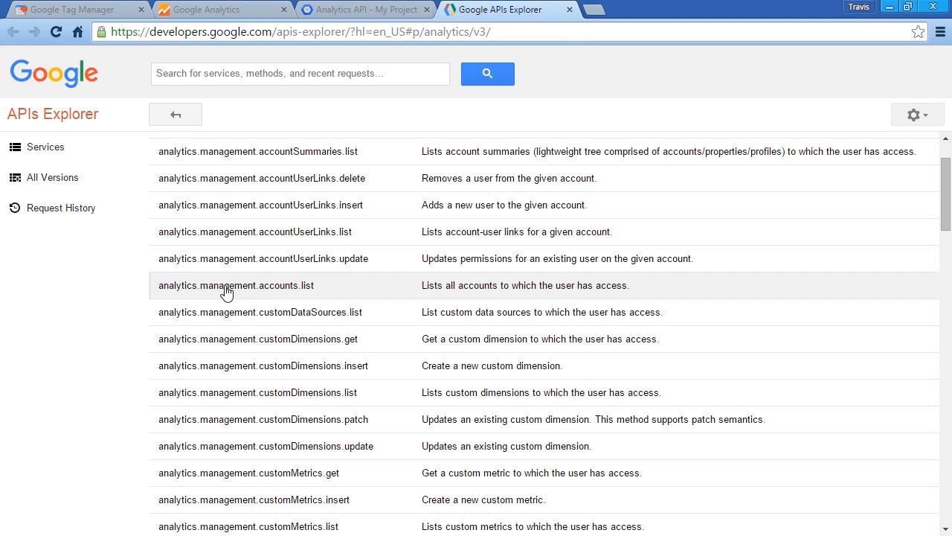
click(236, 285)
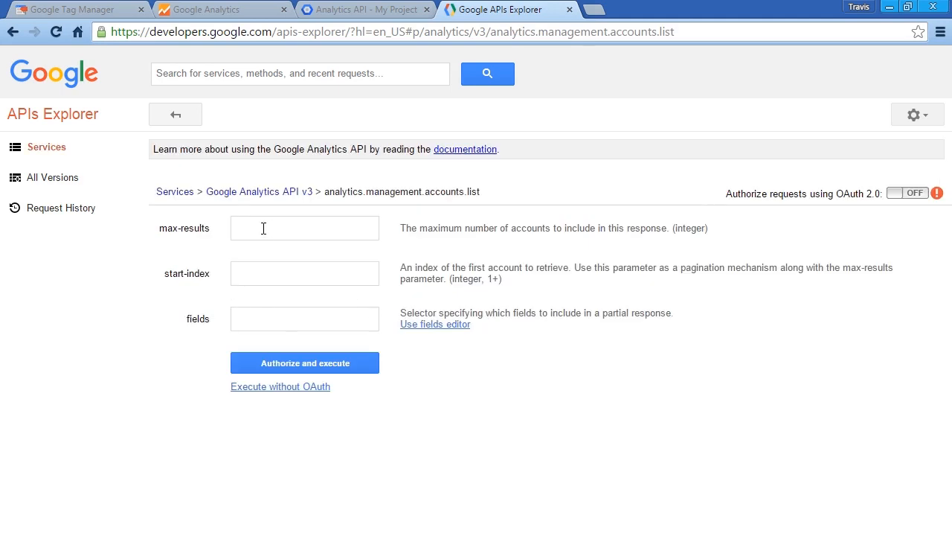
Step: Set max-results to 5 and start-index to 1, then request authorized execution
click(304, 227)
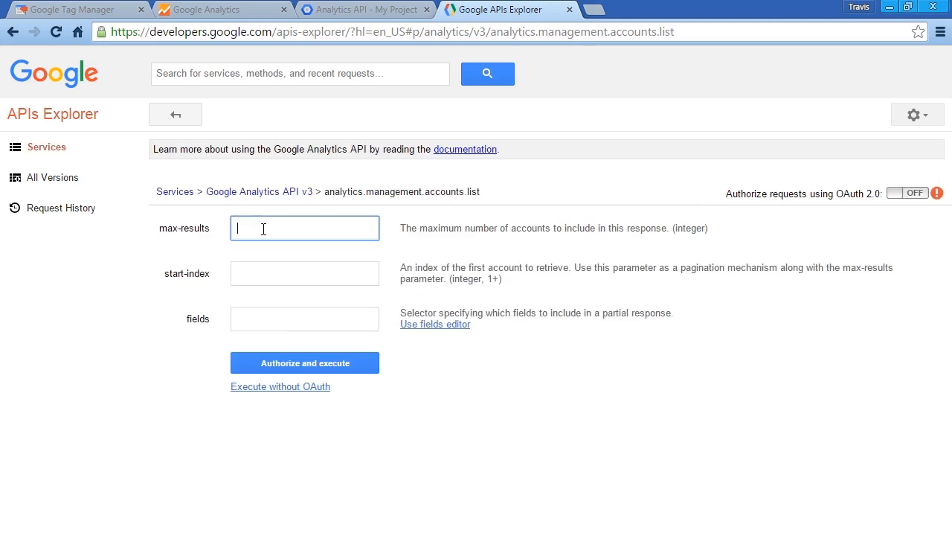
text(5)
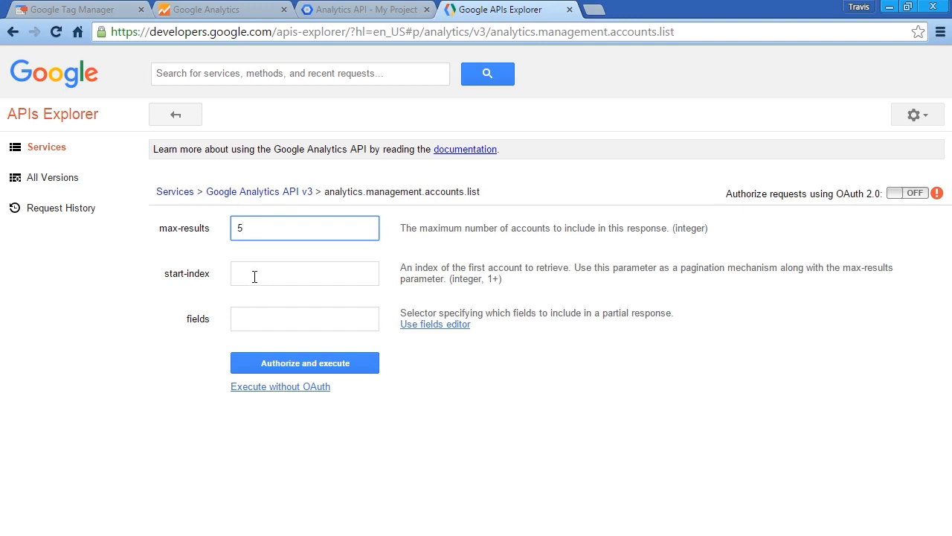
click(304, 273)
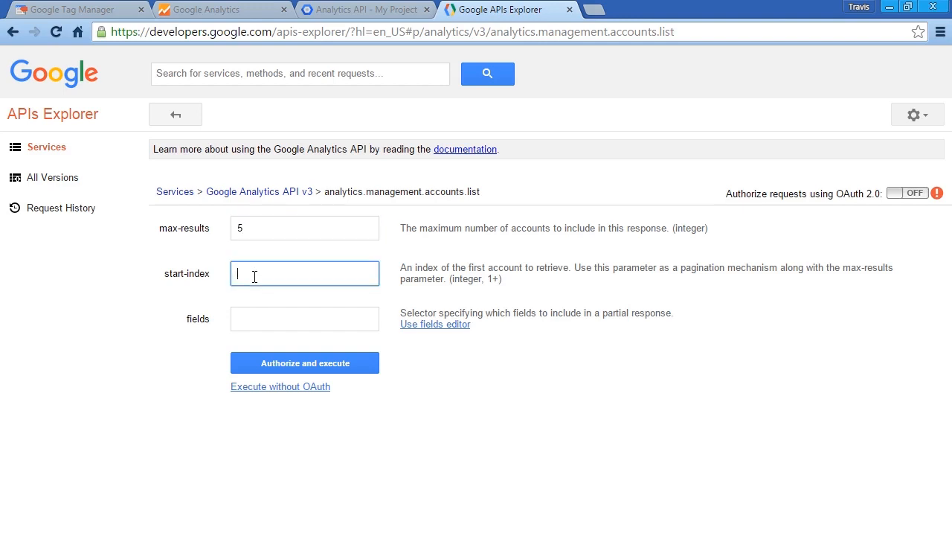
text(1)
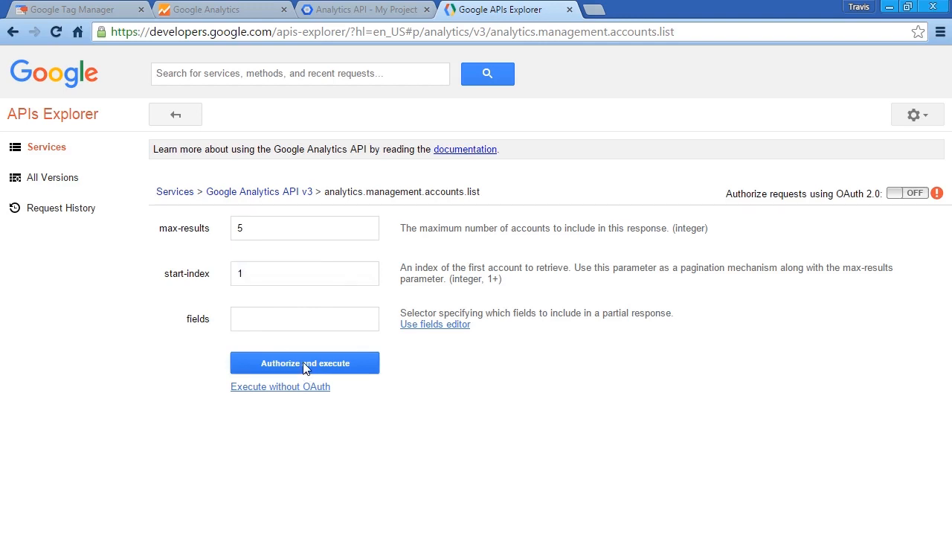
click(304, 362)
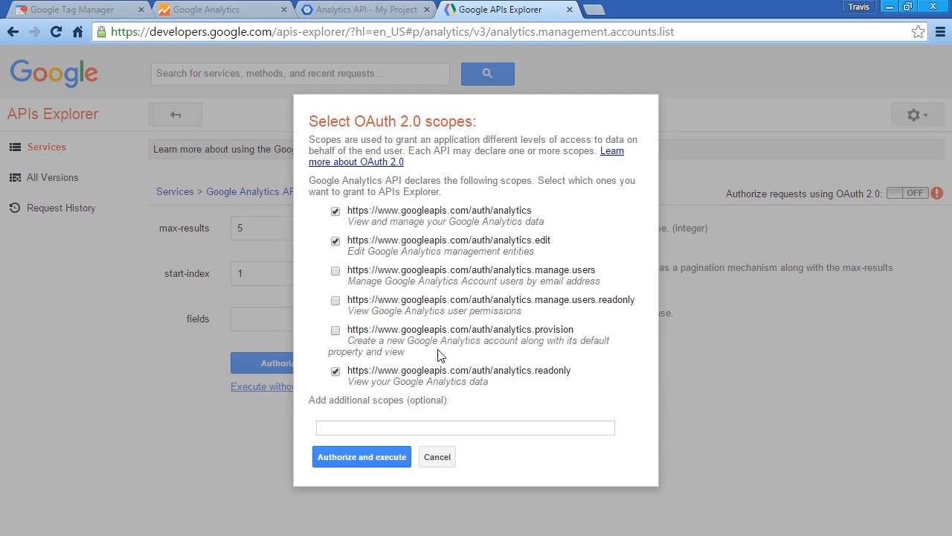
Step: Authorize with the checked Analytics OAuth scopes, allow access, and run accounts.list
click(437, 456)
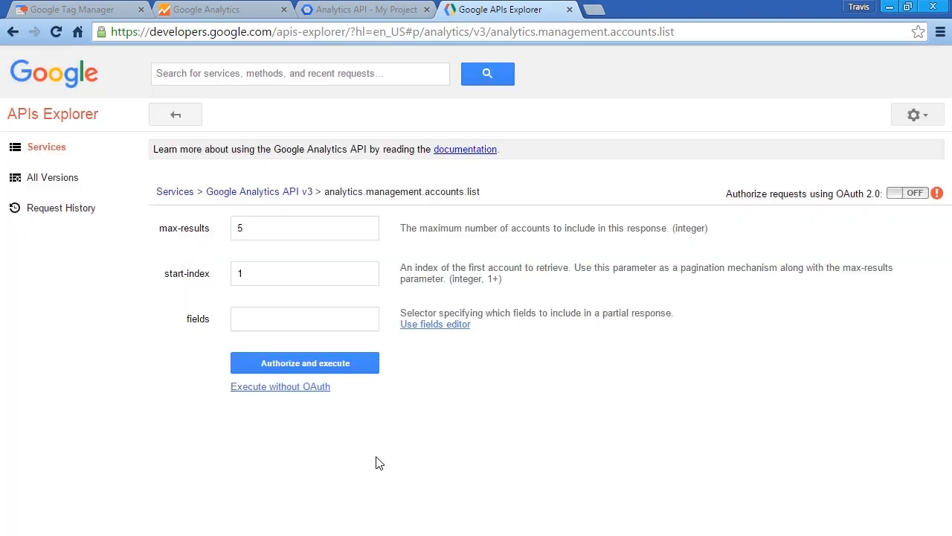
click(305, 362)
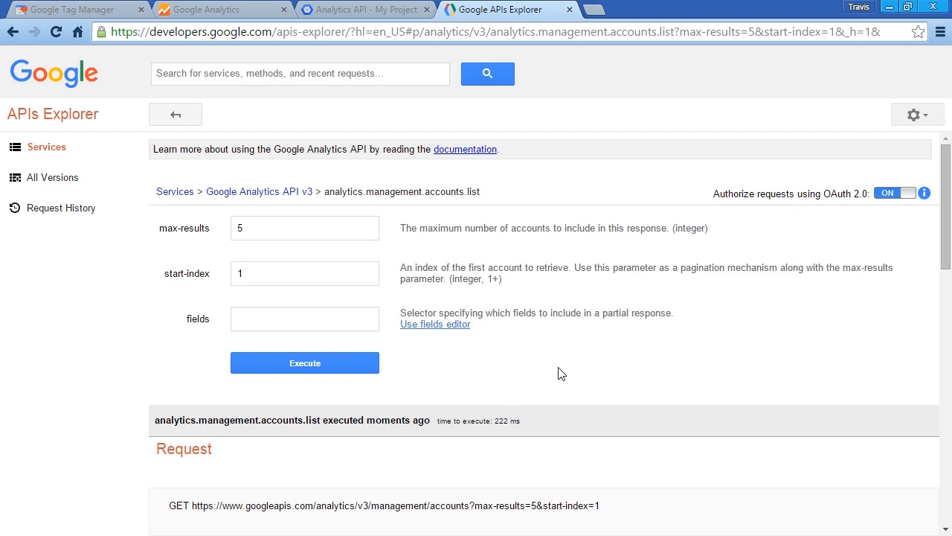
scroll(down, 3)
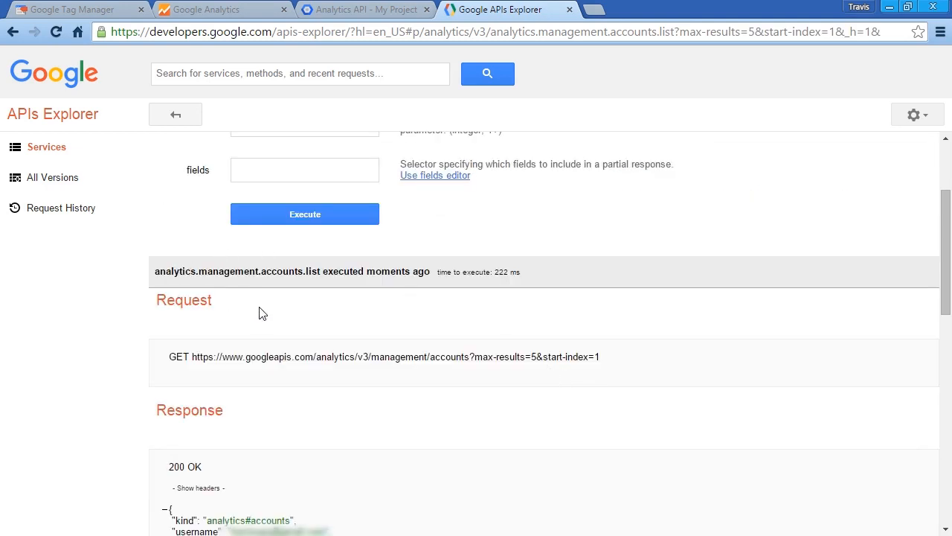
scroll(down, 3)
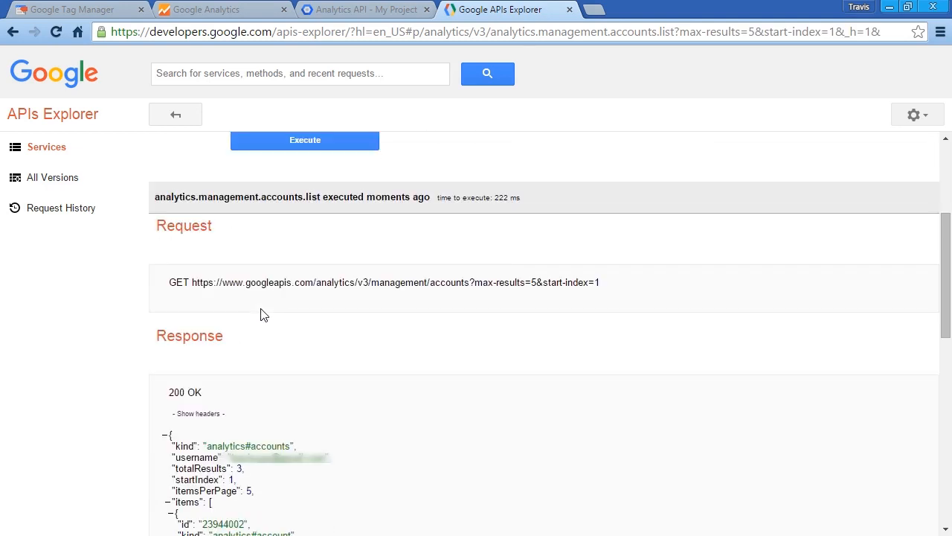
scroll(down, 3)
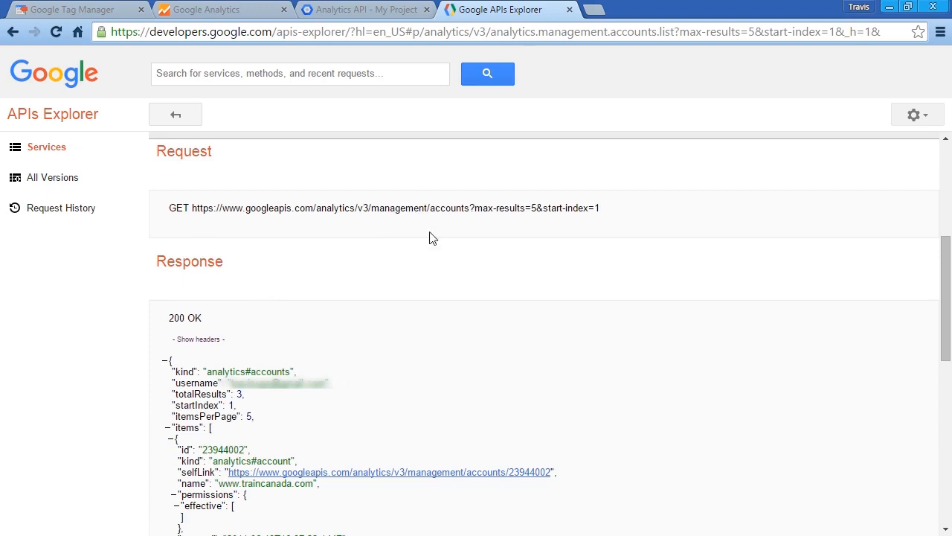
scroll(down, 3)
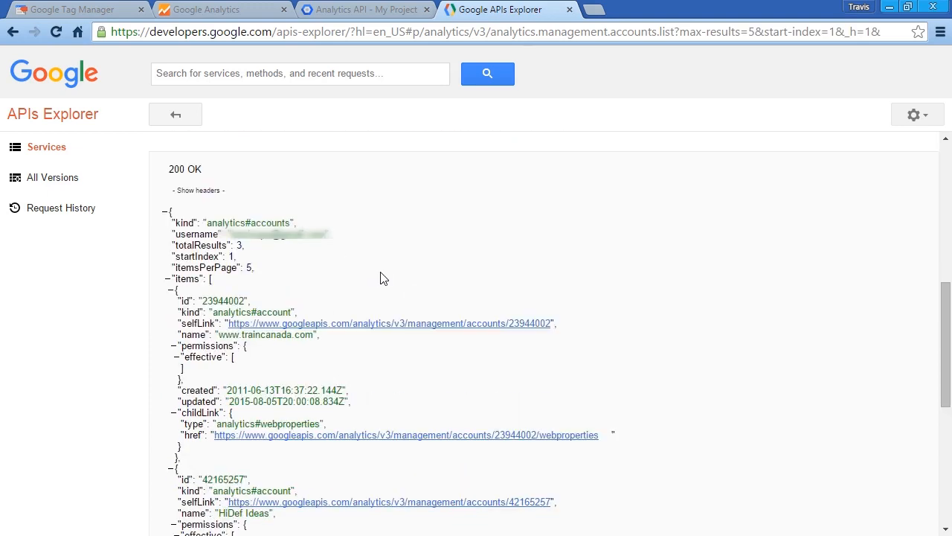
mouse_move(311, 251)
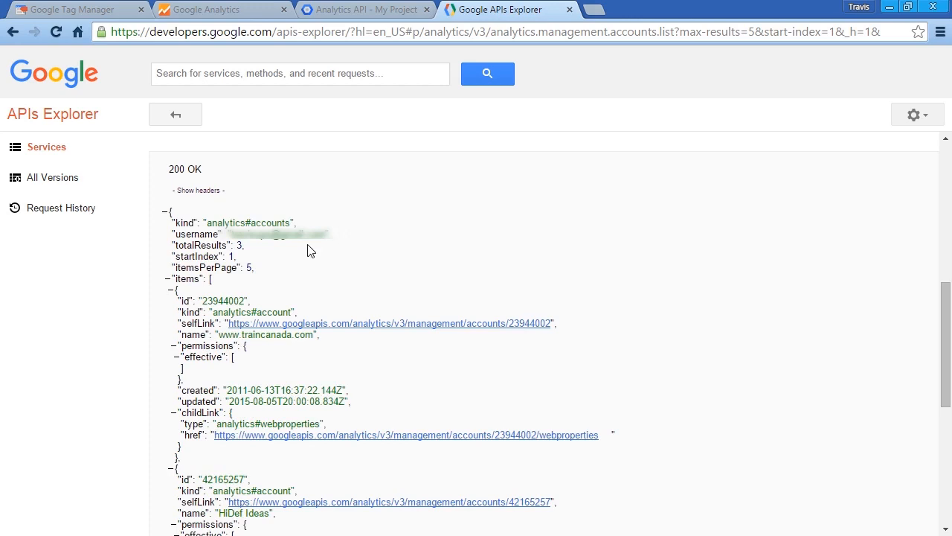
scroll(down, 3)
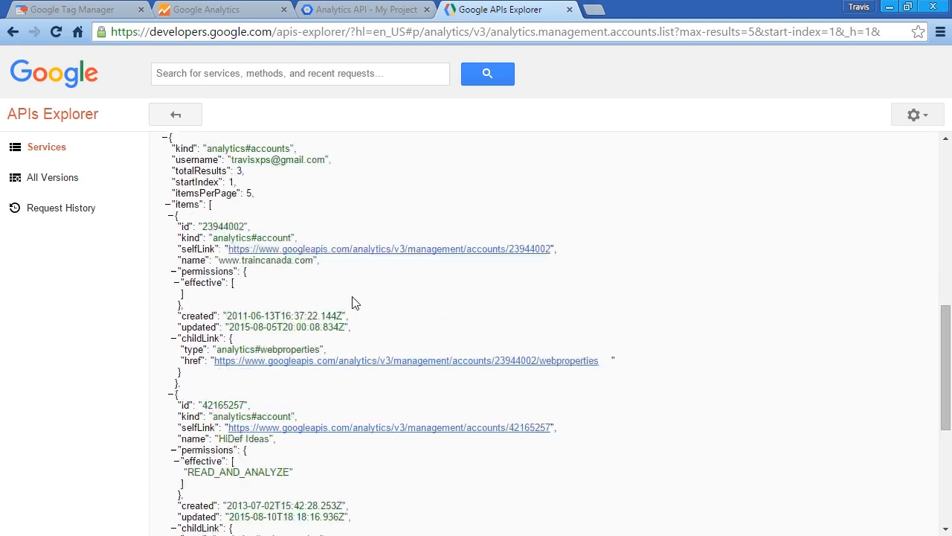
scroll(down, 3)
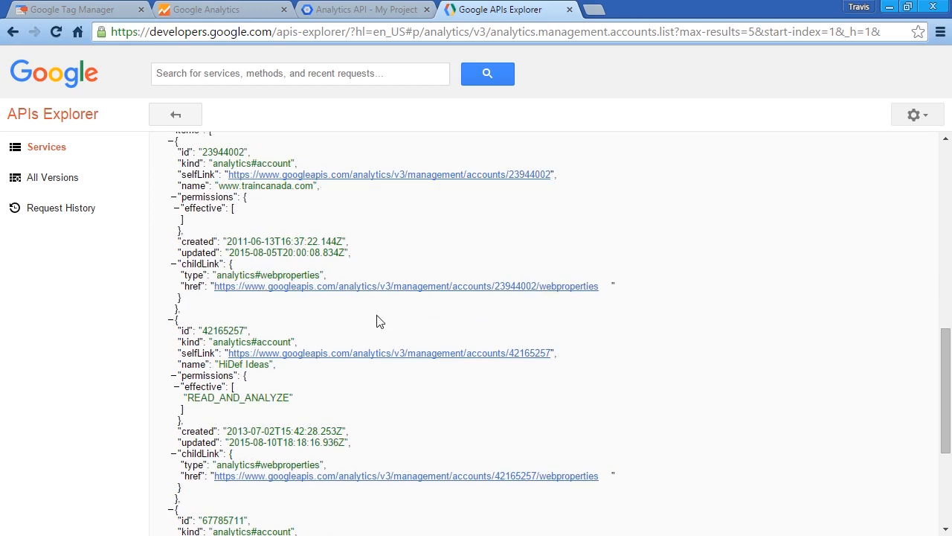
scroll(down, 3)
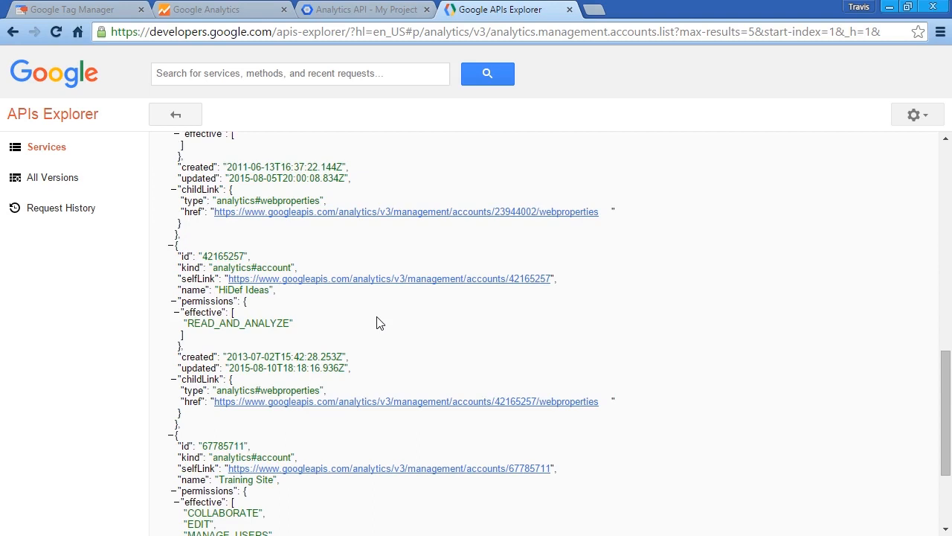
scroll(up, 3)
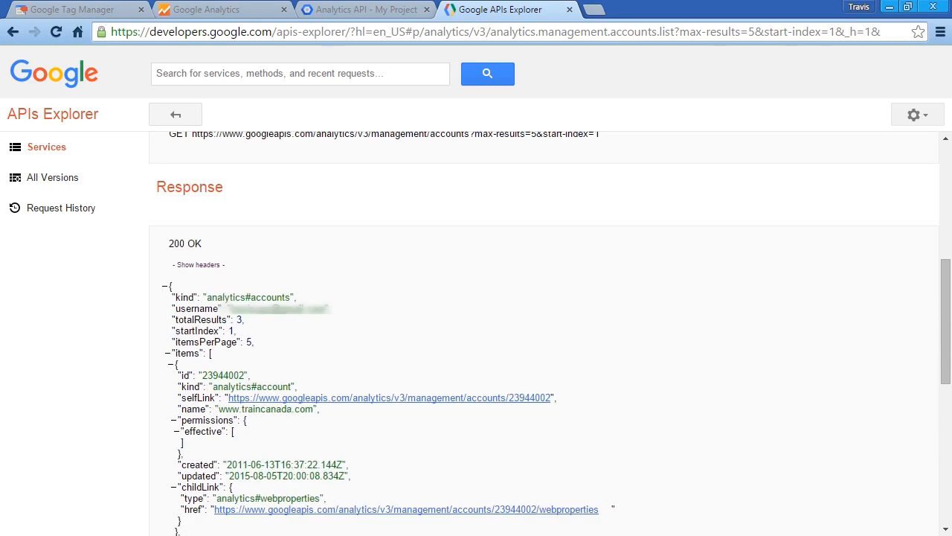